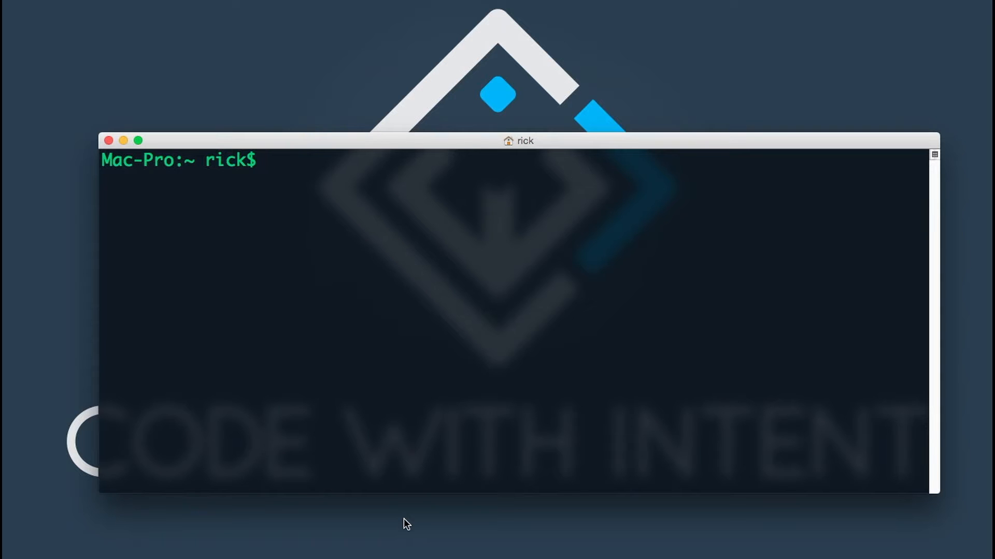
View the empty .bash_profile with less and quit back to the prompt.
type("l")
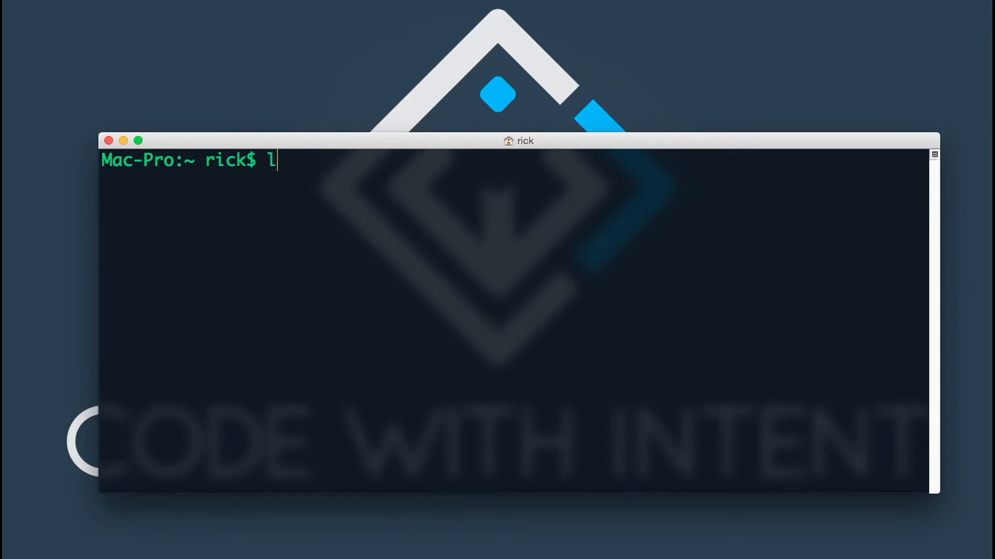
type("ess .bash_pr")
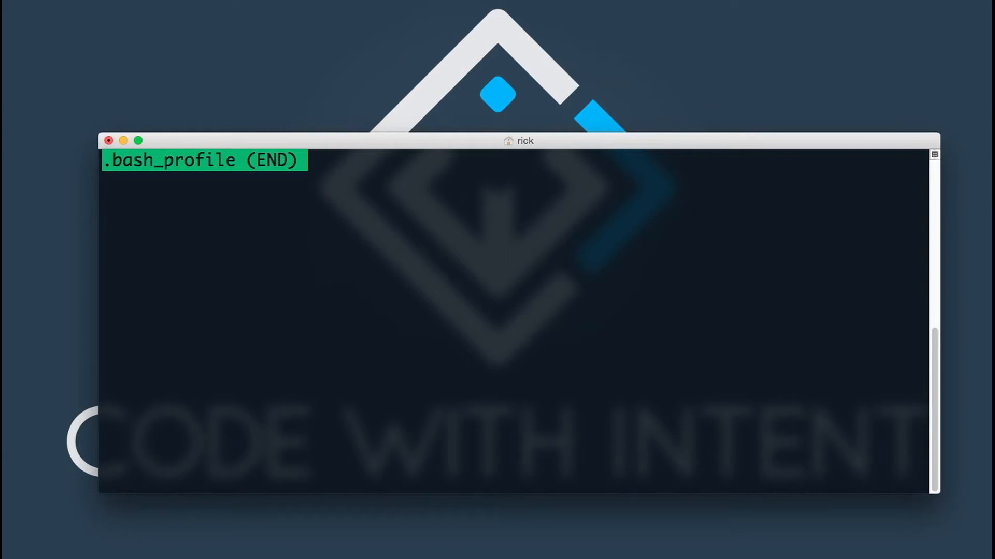
key("q")
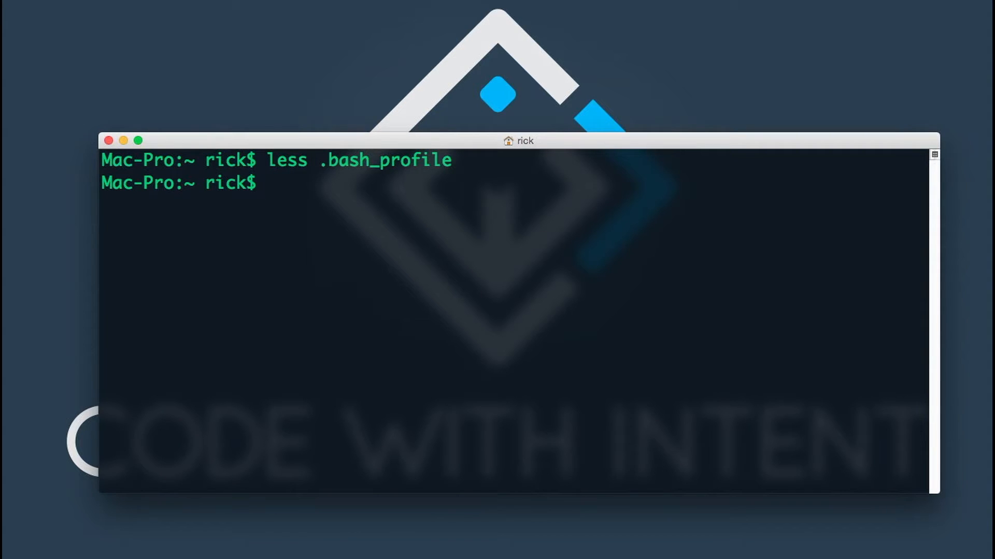
Append export NAME='Rick Hernandez' to .bash_profile via echo with >> redirection.
type("echo")
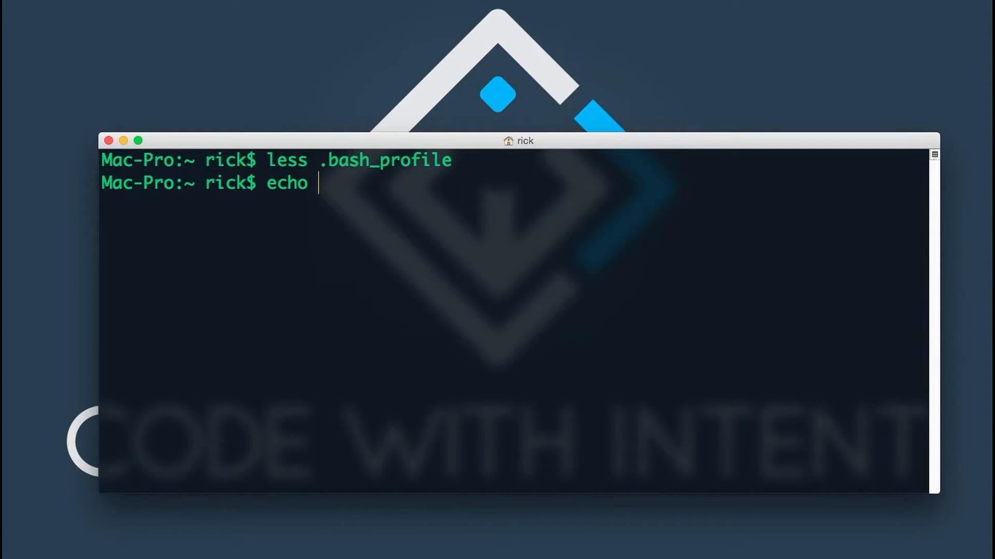
type("\"\"")
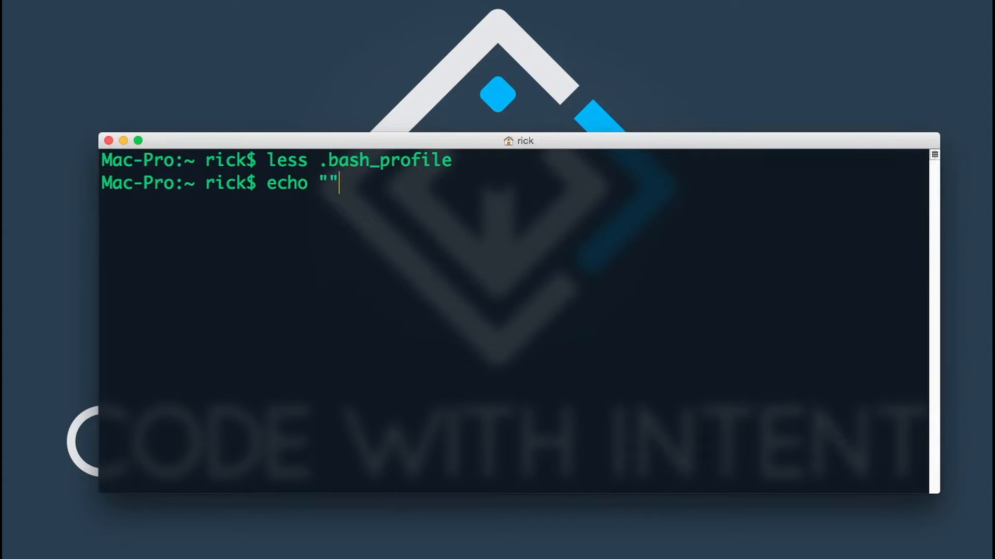
type(">> .")
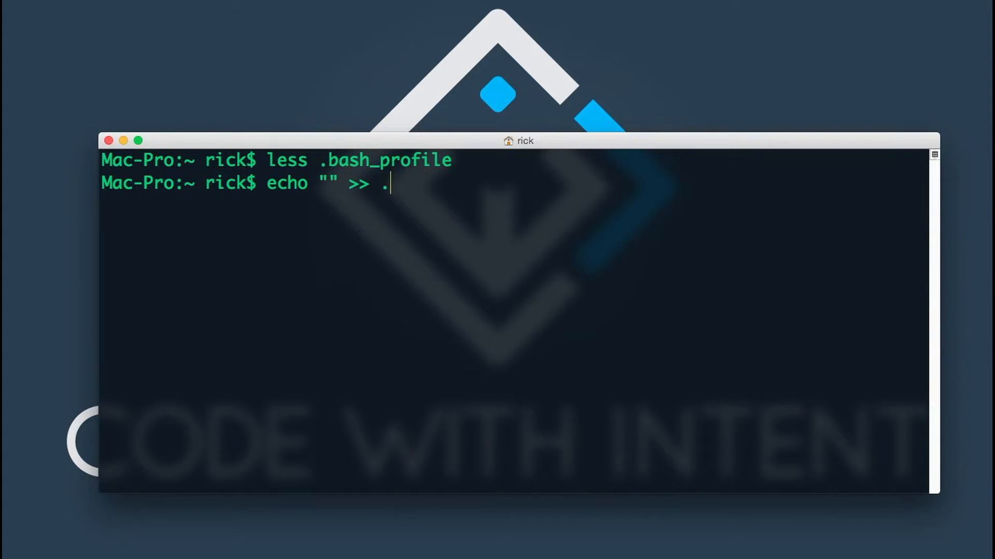
type("bash_profile")
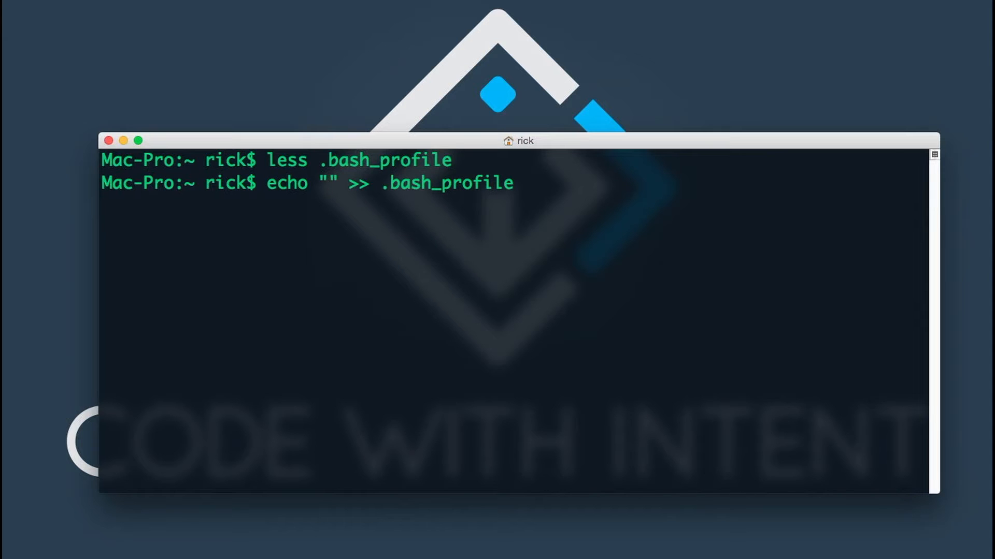
type("export")
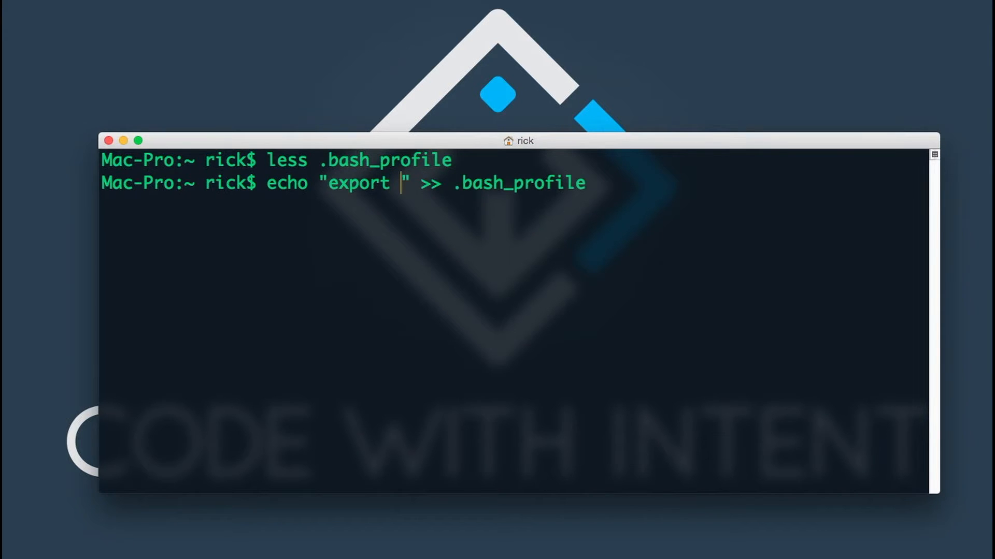
type("NAME")
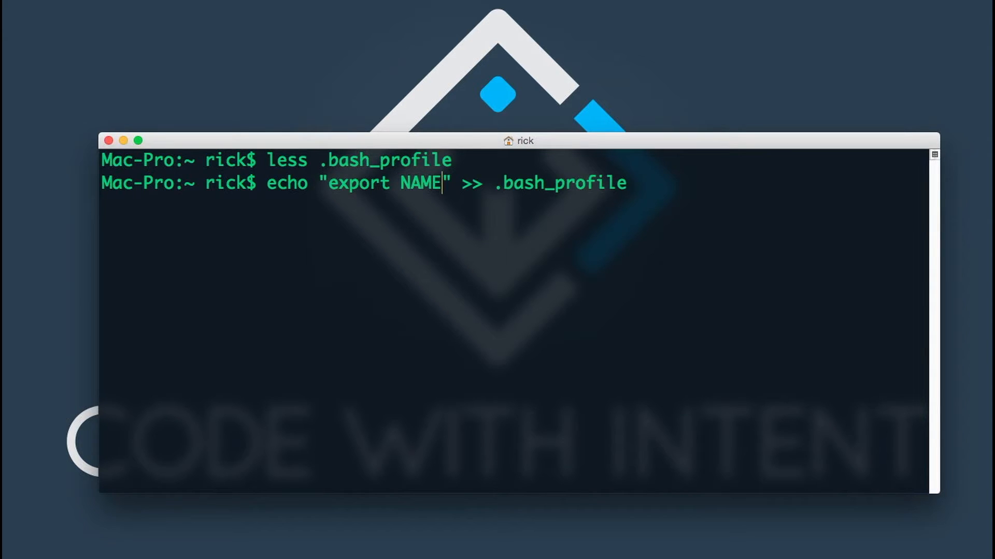
type("=''")
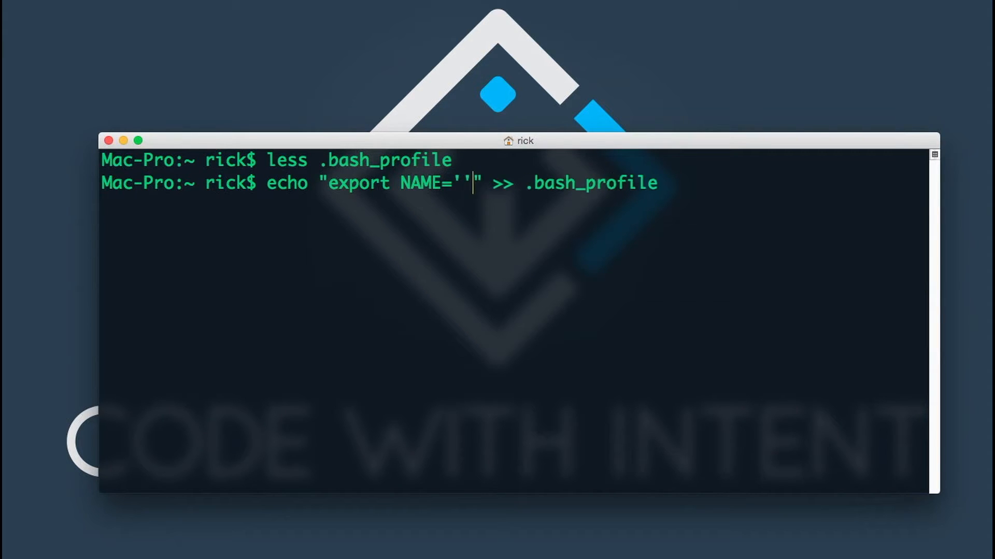
type("Rick Herna")
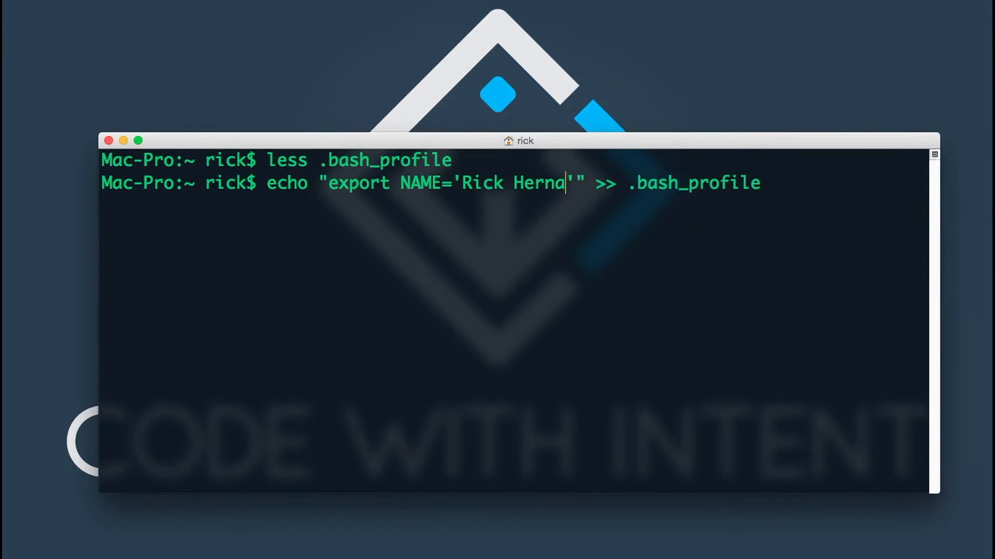
type("ndez")
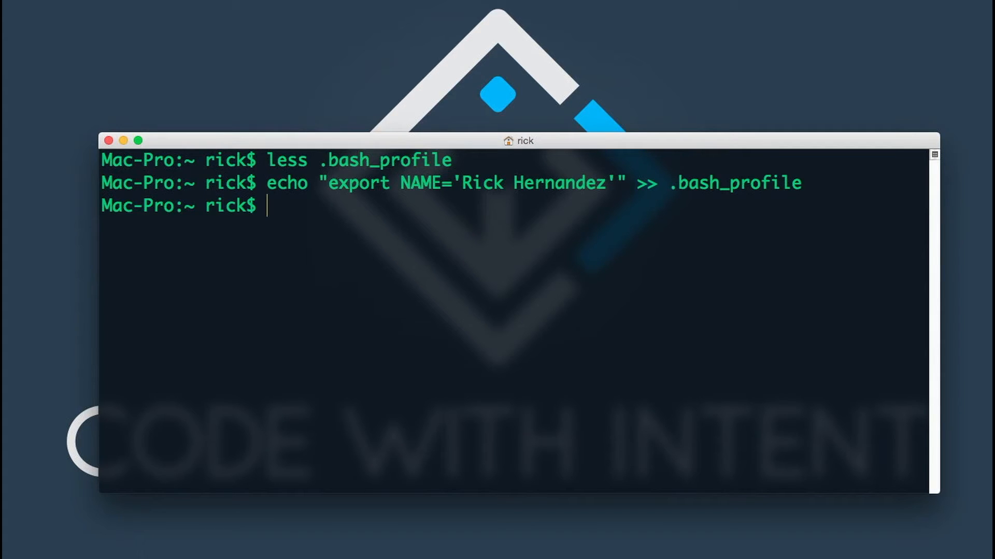
Source .bash_profile and echo $NAME to show it prints Rick Hernandez.
type("s")
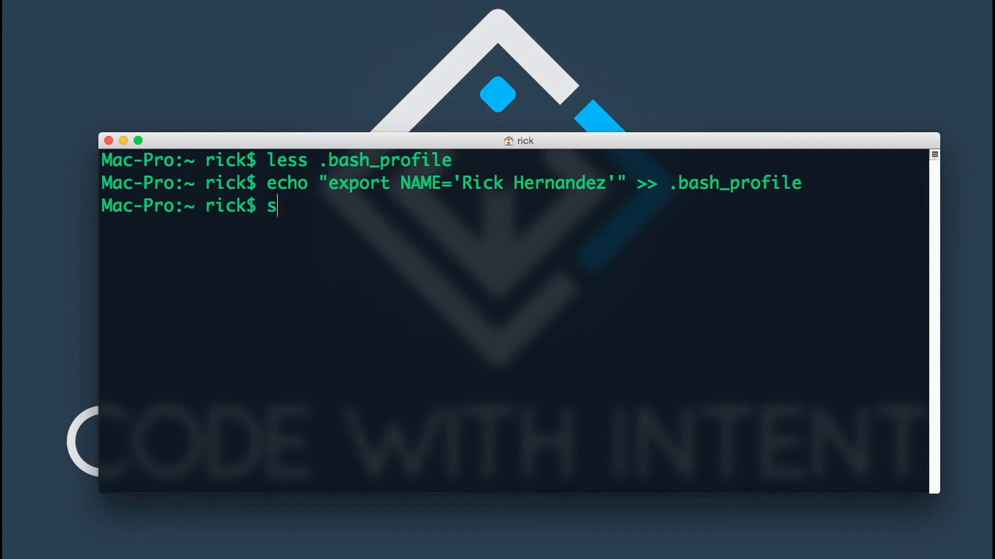
type("ource .bash_profil")
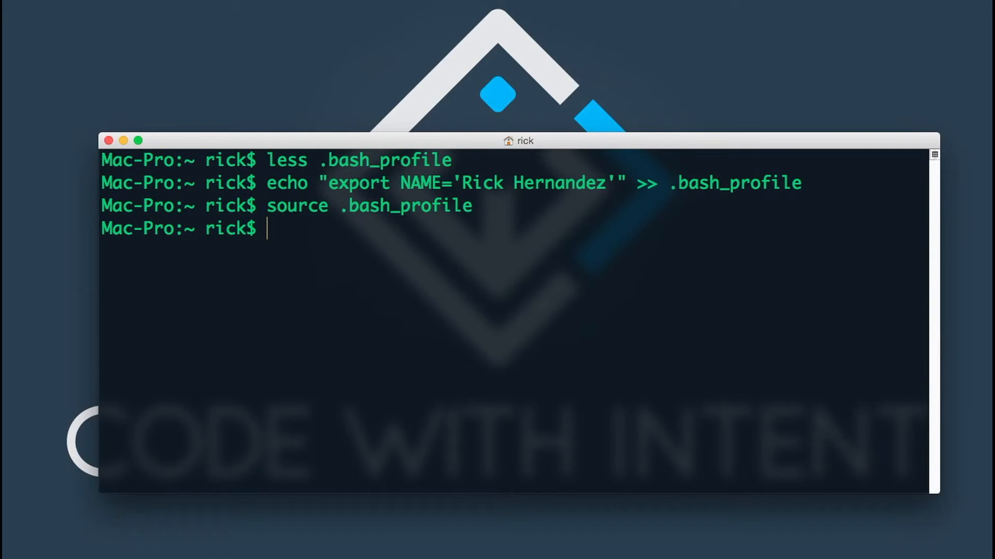
type("echo")
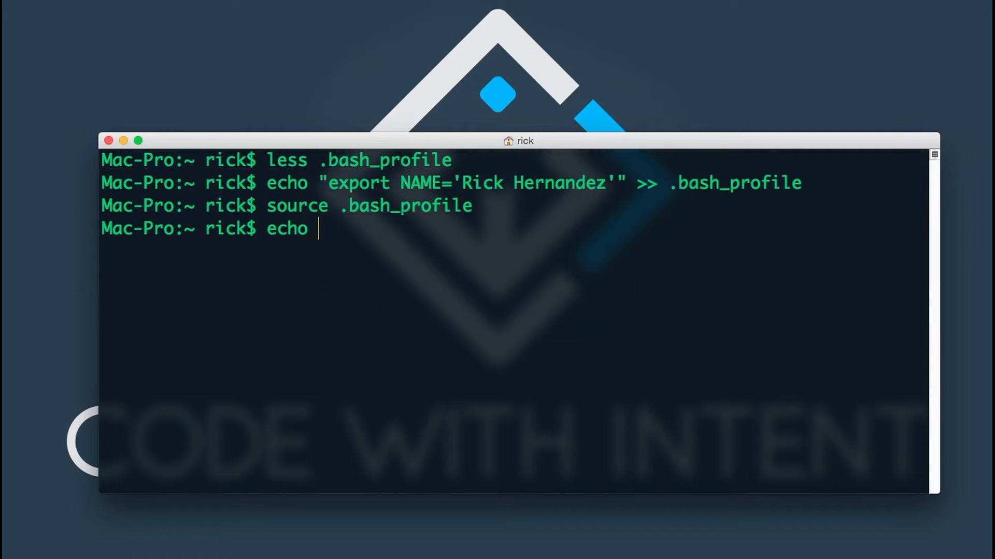
type("$")
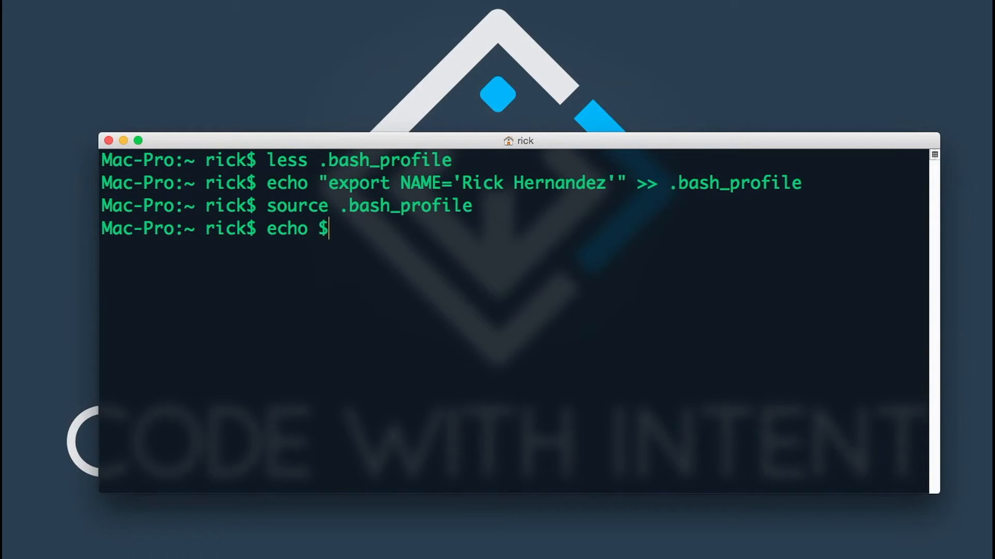
type("NAME")
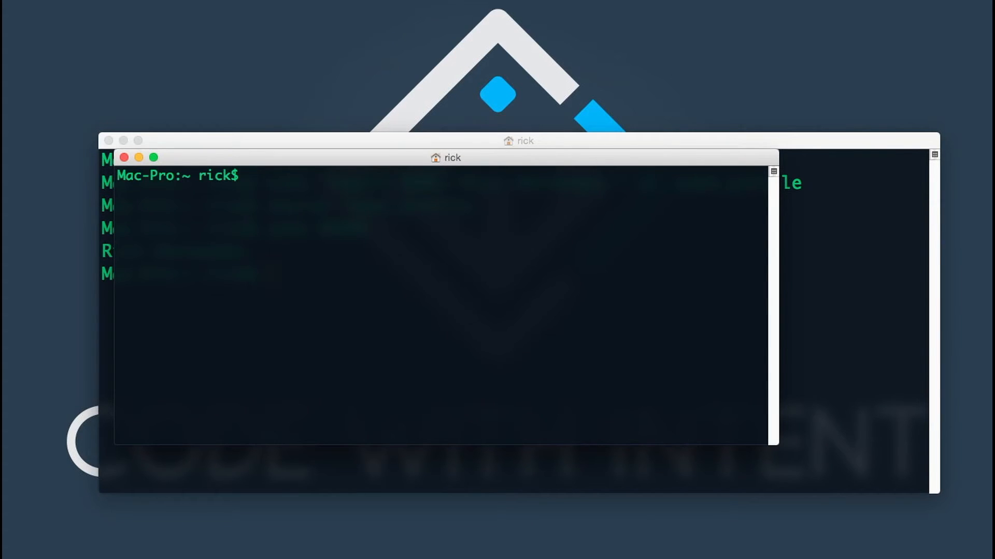
Echo $NAME in the new shell window to confirm it prints the full name.
type("echo")
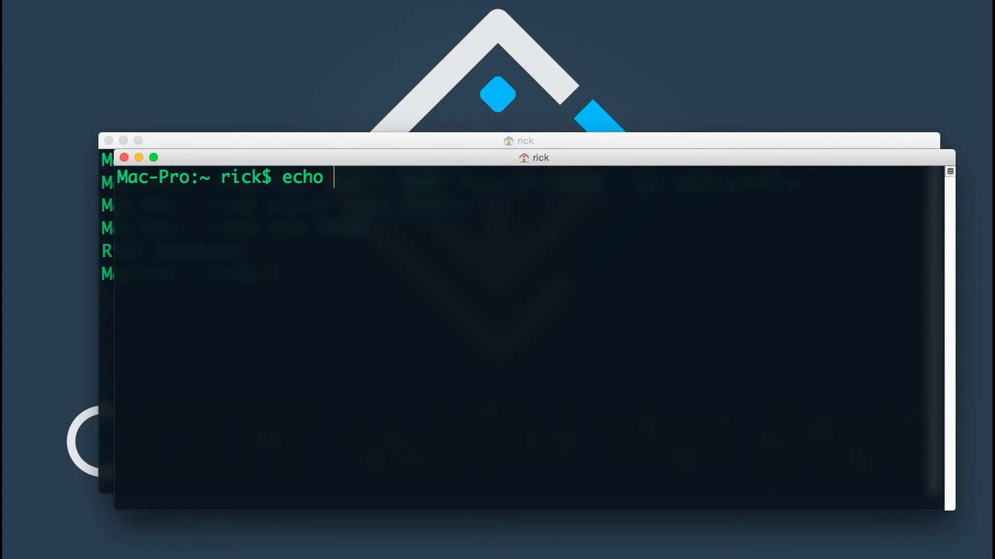
type("$NAME")
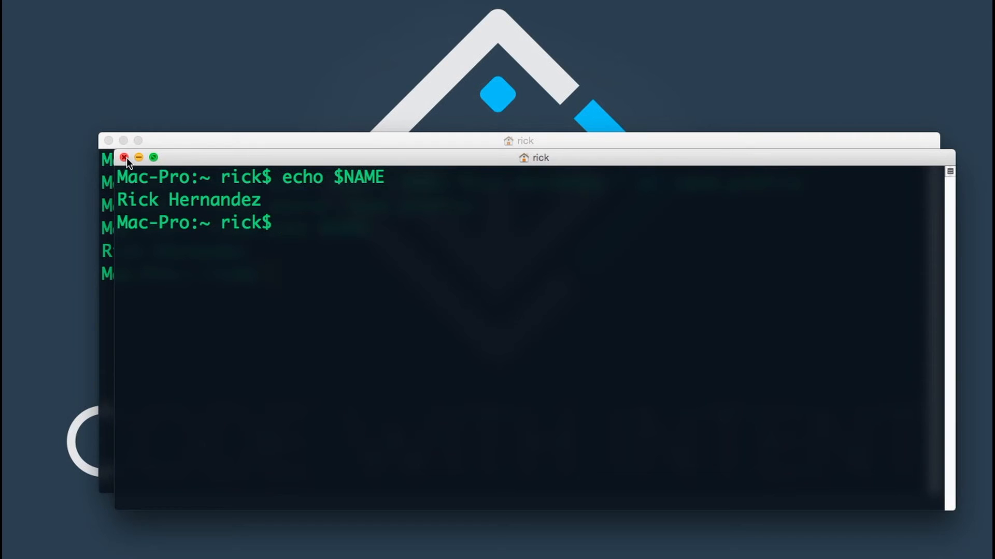
Close the extra window, list the environment with env showing NAME, then clear the screen.
left_click(125, 157)
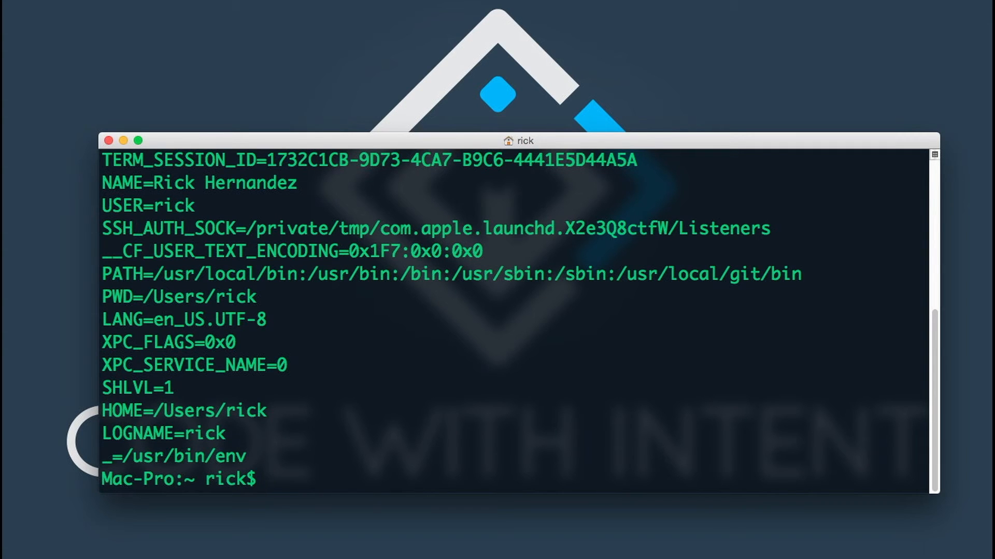
mouse_move(292, 244)
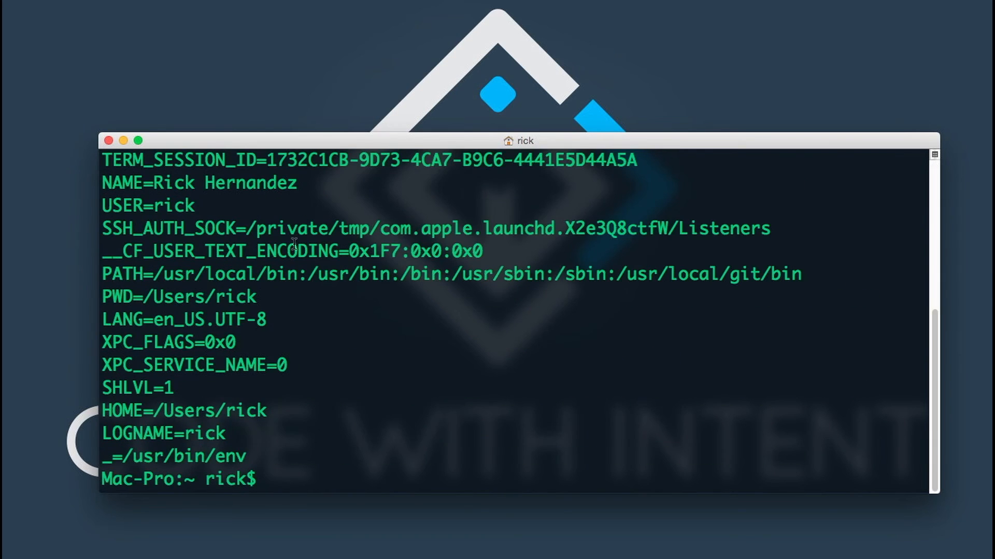
mouse_move(298, 301)
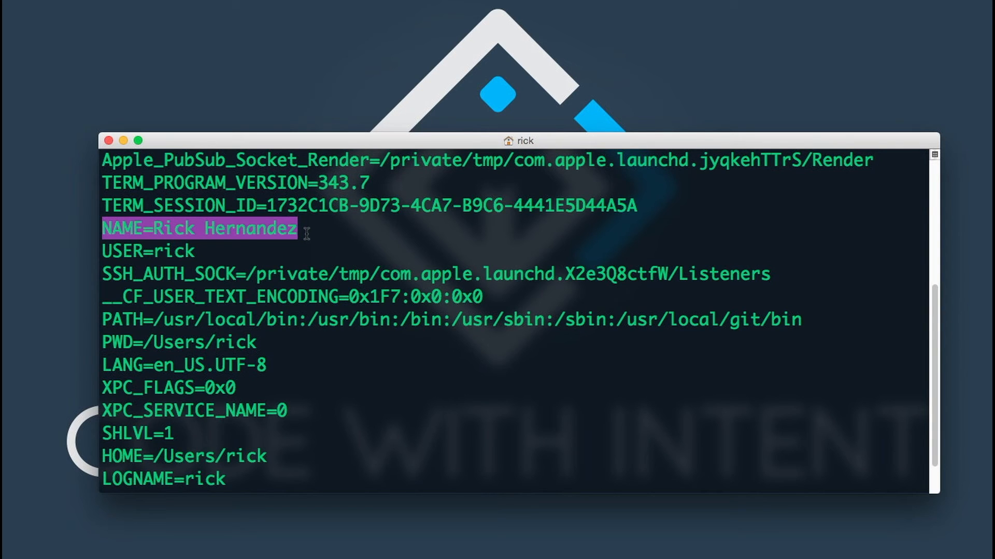
type("c")
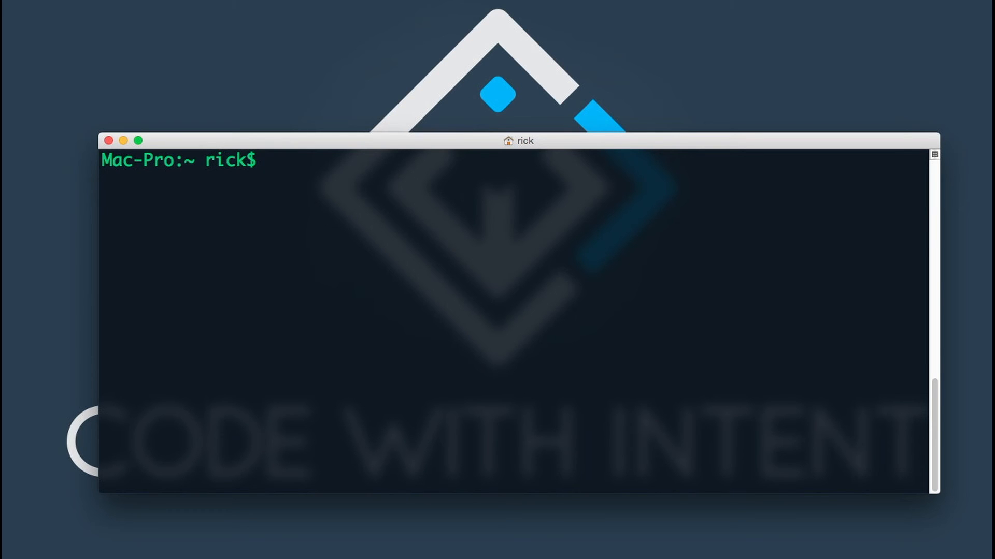
Open .bash_profile in Brackets to remove the export line, then source .bash_profile again.
type("brackets .bash_")
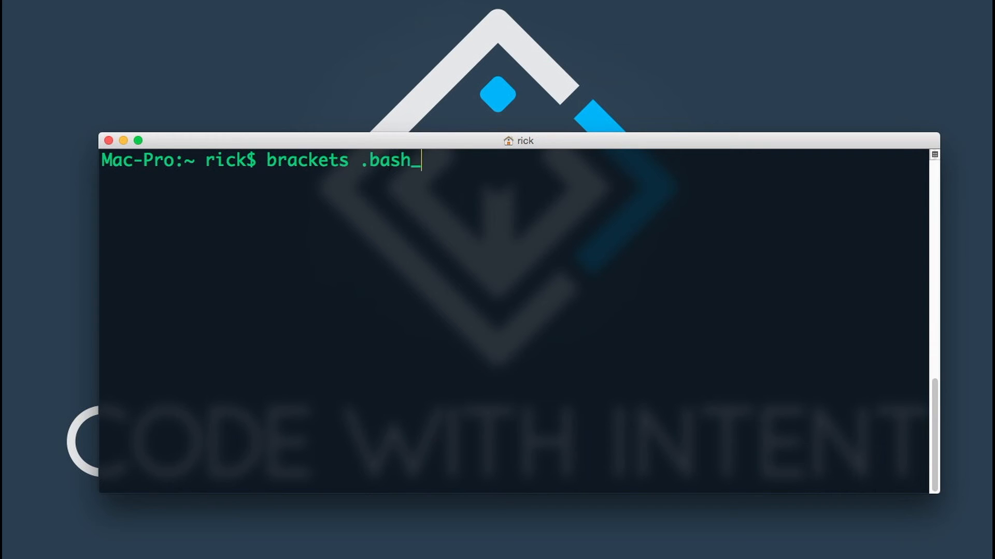
key("Return")
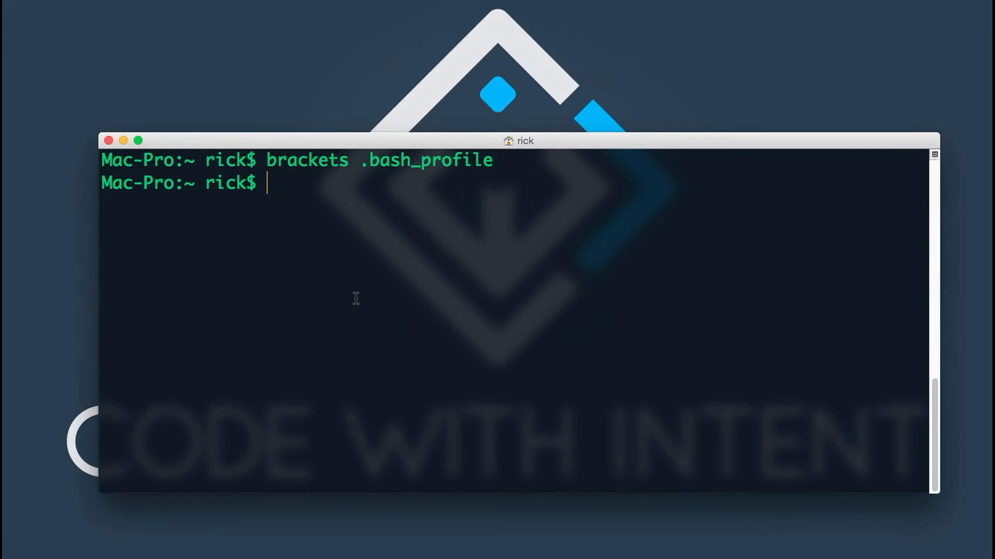
type("source")
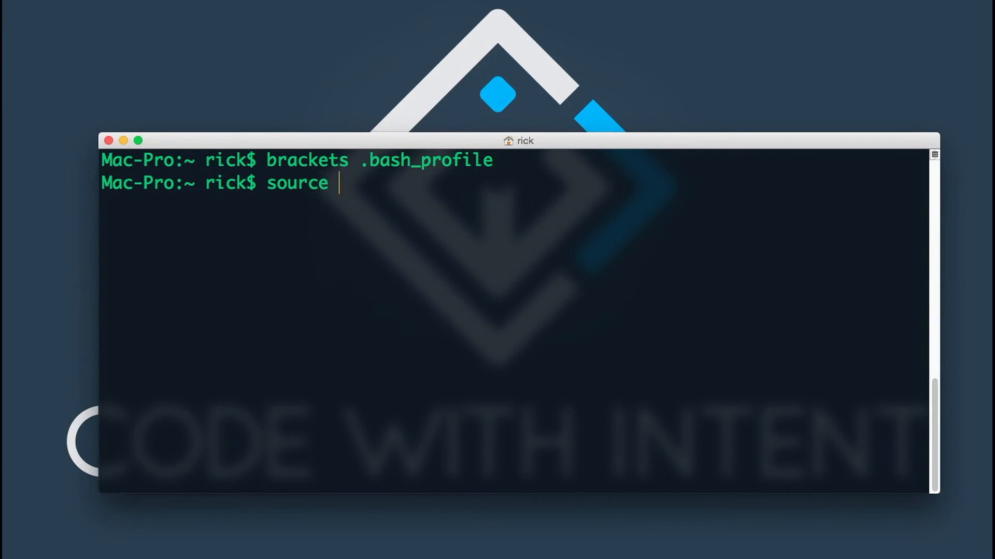
type(".bash_profile")
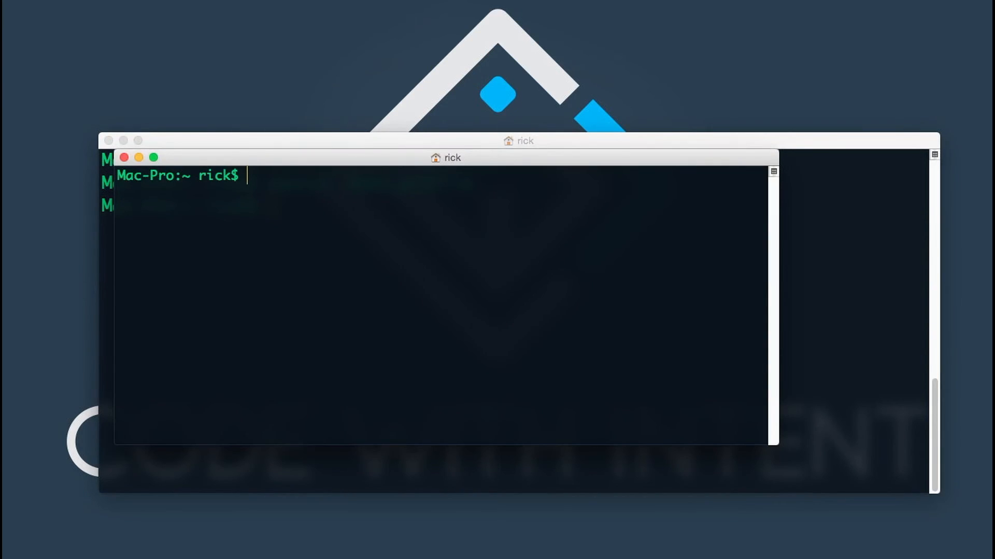
Enter echo $NAME in the new shell window to check whether NAME is still set.
type("echo")
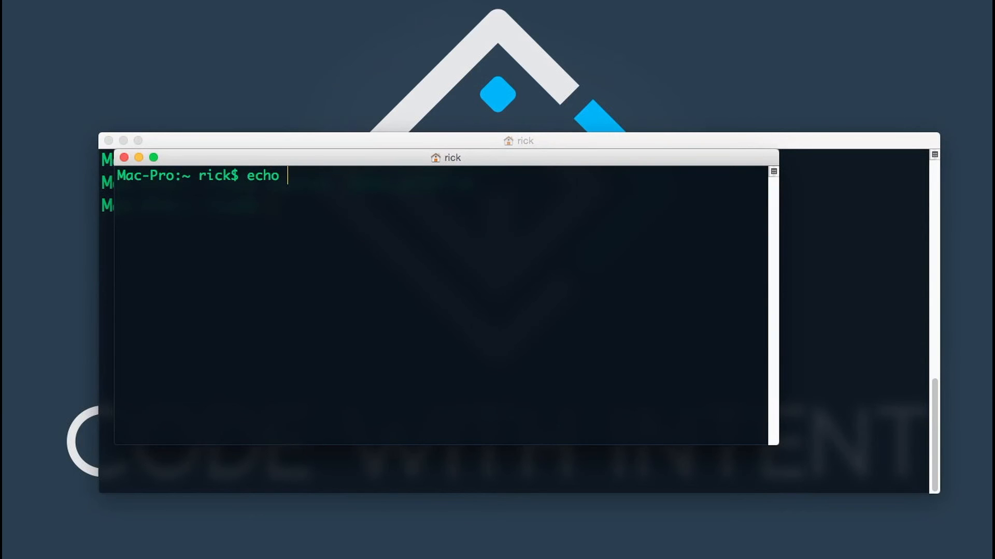
type("$NAME")
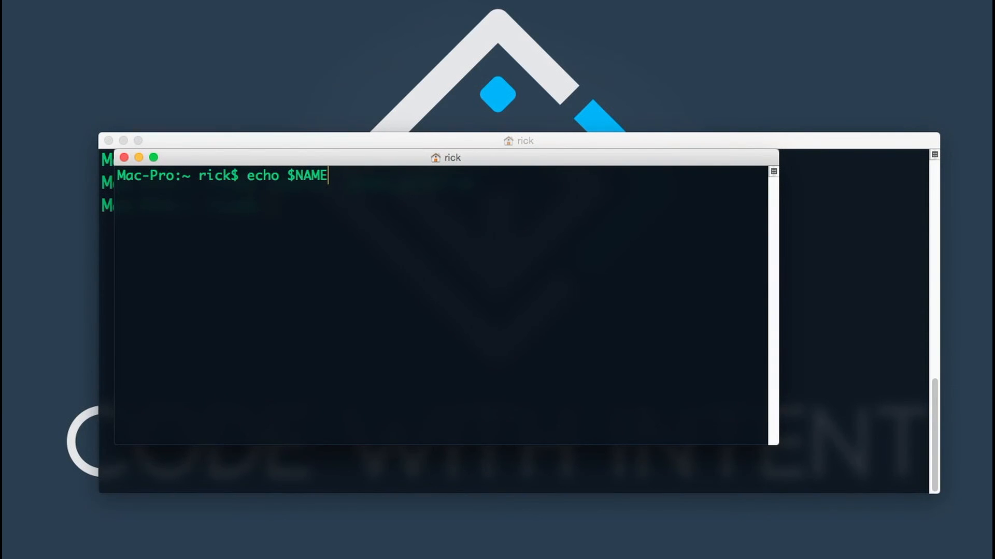